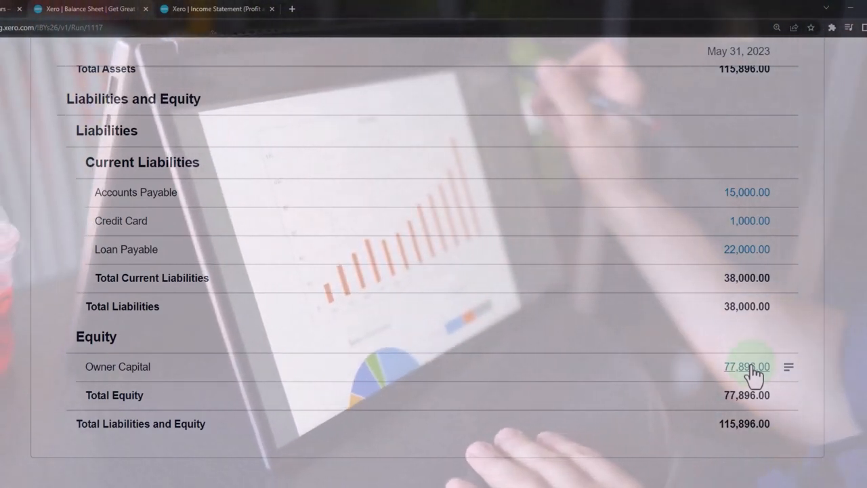
Duplicate the Income Statement browser tab to get a second copy of the 2023 report.
click(747, 366)
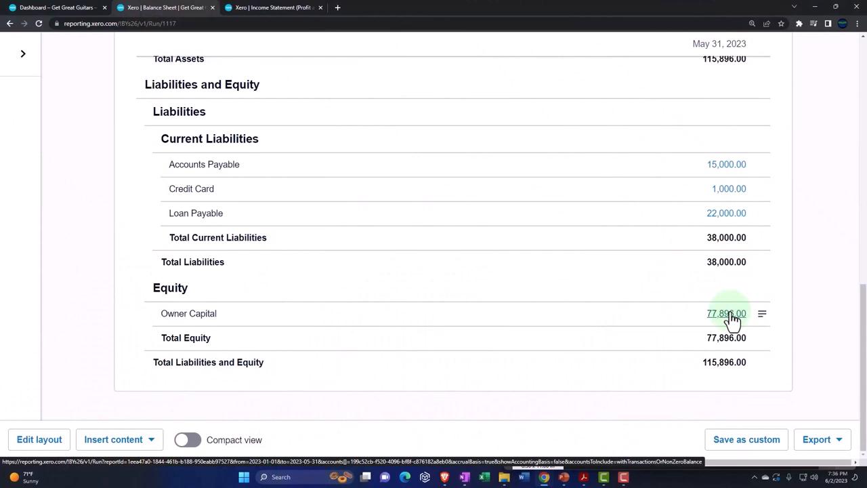
click(271, 8)
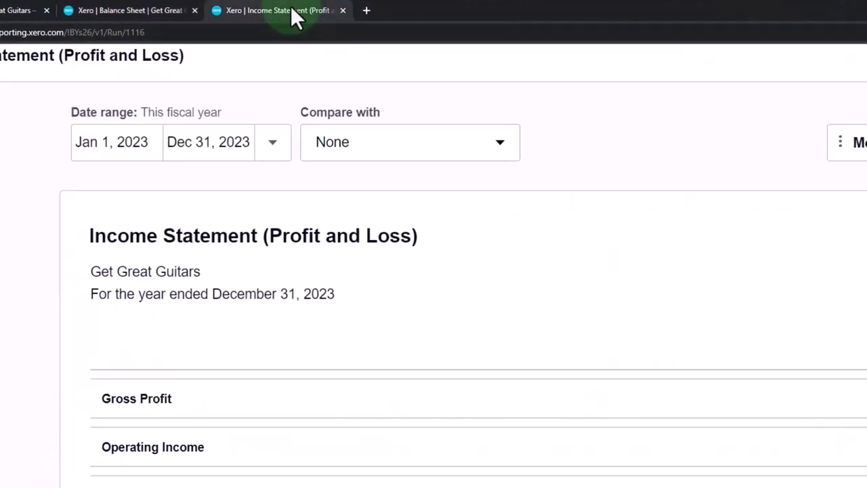
right_click(268, 11)
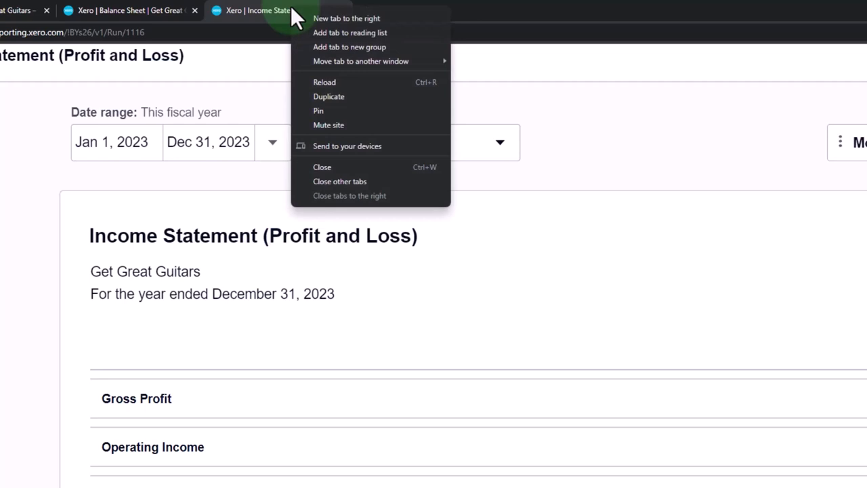
mouse_move(325, 108)
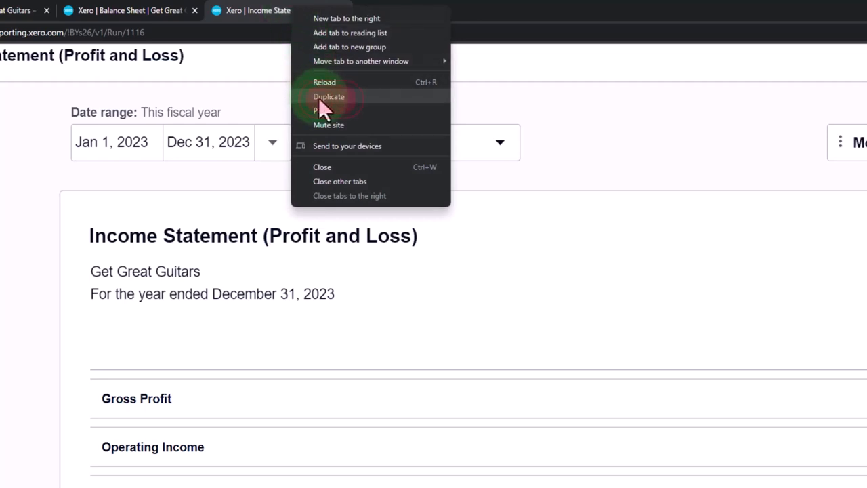
click(328, 96)
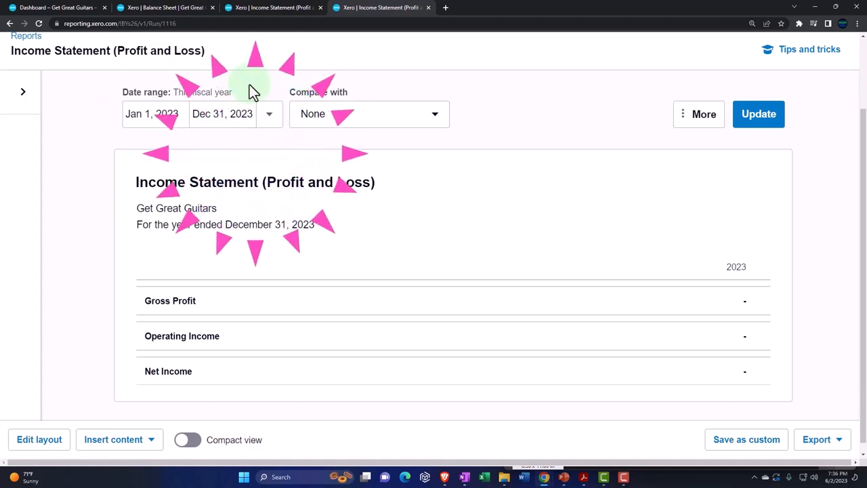
From Accounting > Reports, search 'trial' and open the Trial Balance report.
click(304, 85)
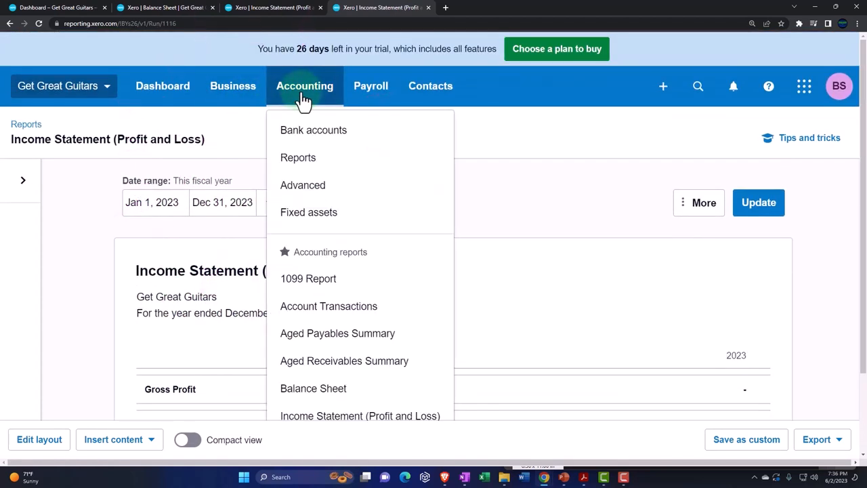
click(299, 157)
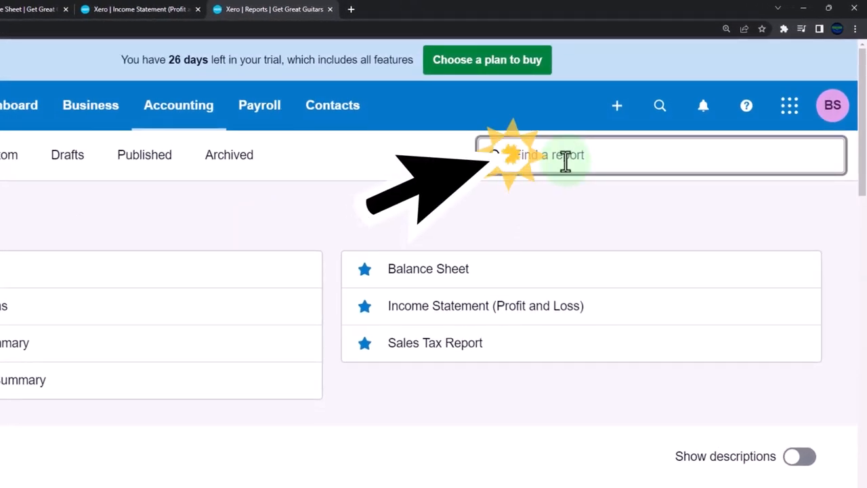
text(trial)
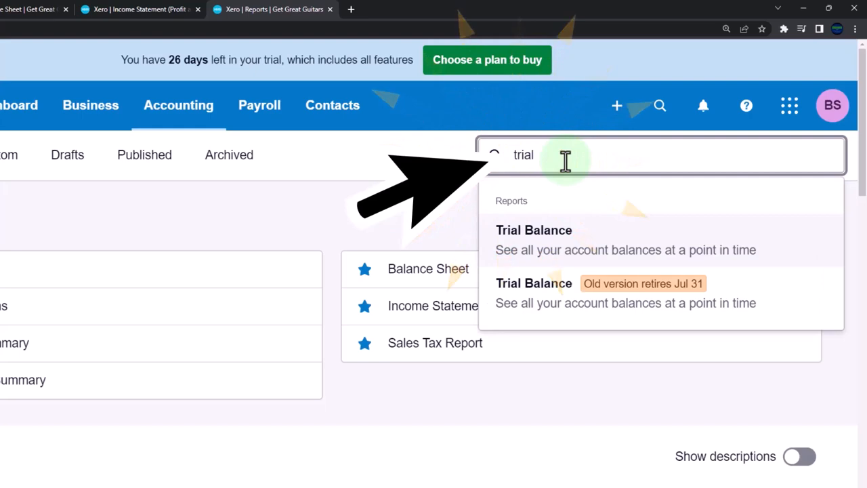
click(534, 231)
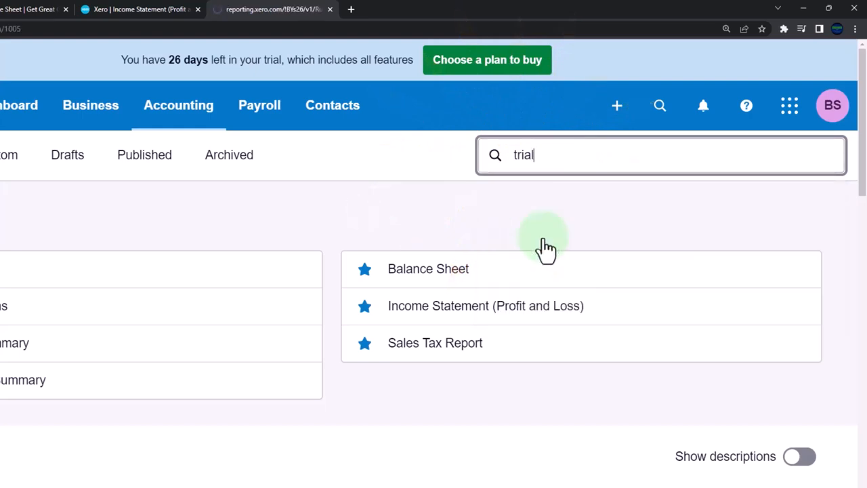